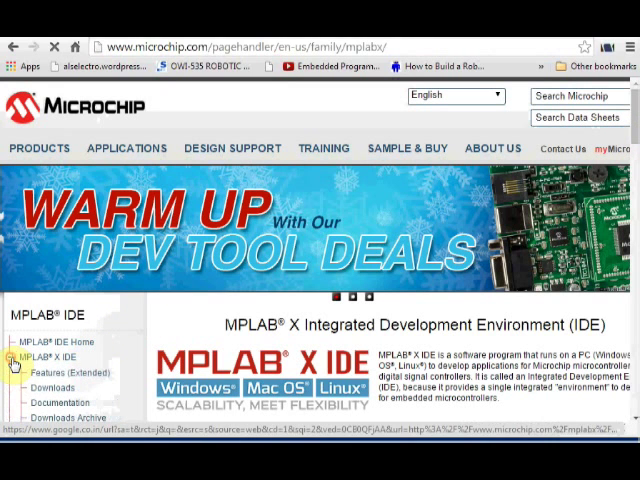
- Download the Windows MPLAB X IDE v2.30 installer, then go to the MPLAB XC Compilers pages
{"action": "left_click", "coordinate": [47, 387]}
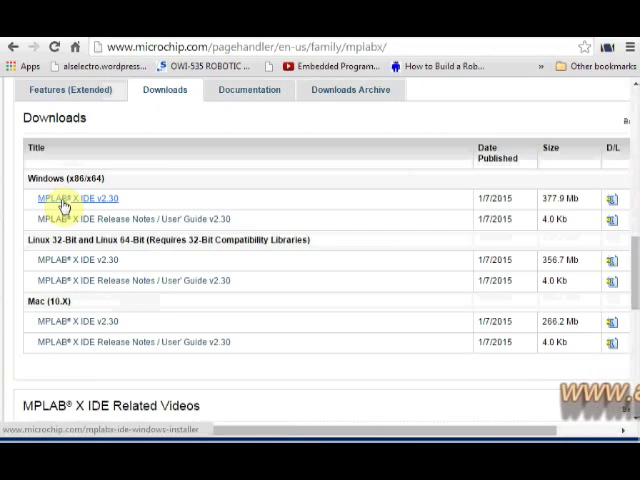
{"action": "left_click", "coordinate": [75, 198]}
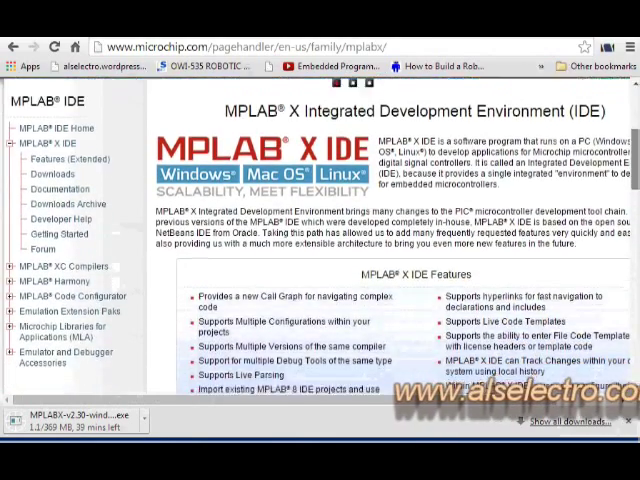
{"action": "left_click", "coordinate": [13, 270]}
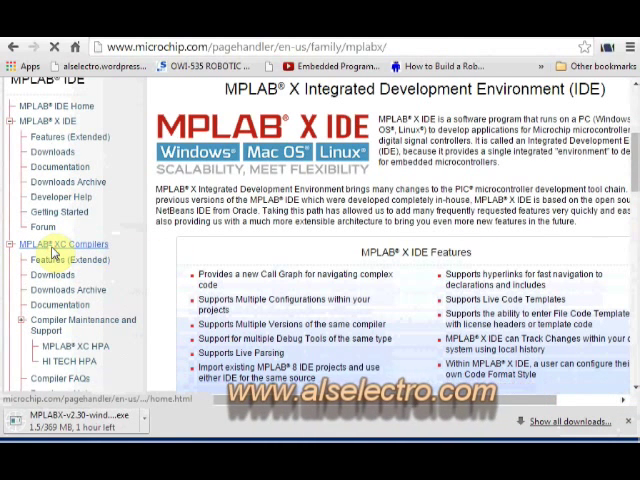
{"action": "left_click", "coordinate": [54, 243]}
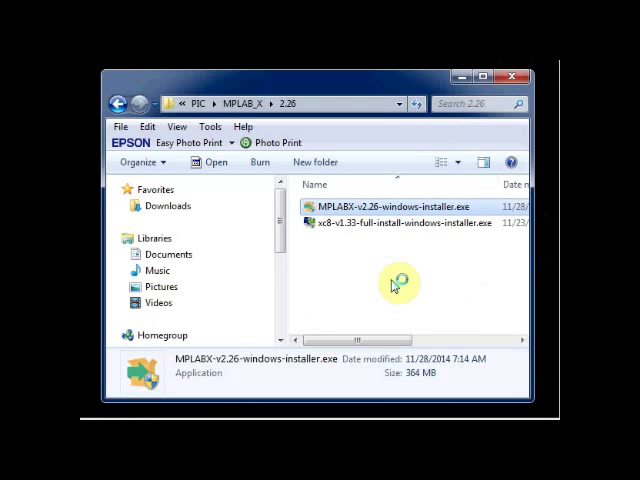
- Install MPLAB X IDE v2.26 with IDE and IPE, accepting the license, and finish the wizard
{"action": "double_click", "coordinate": [400, 207]}
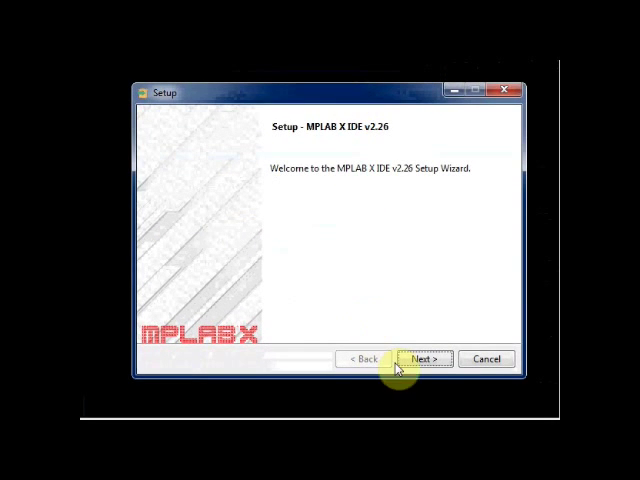
{"action": "left_click", "coordinate": [421, 358]}
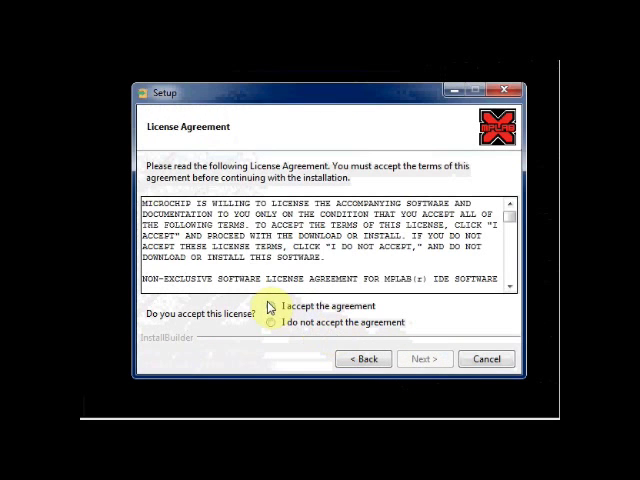
{"action": "left_click", "coordinate": [275, 306]}
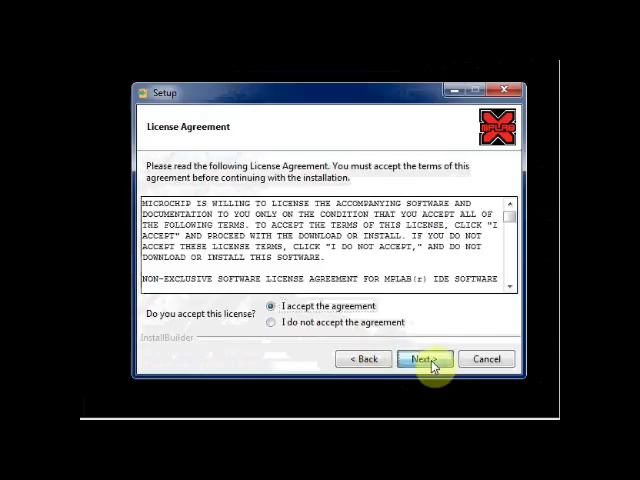
{"action": "left_click", "coordinate": [422, 359]}
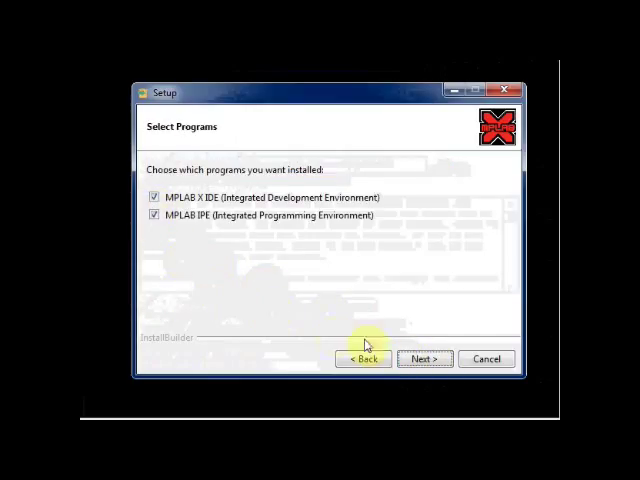
{"action": "left_click", "coordinate": [423, 358]}
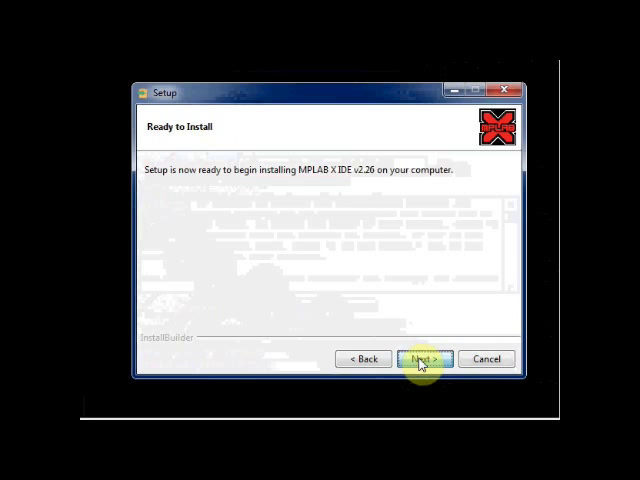
{"action": "left_click", "coordinate": [419, 358]}
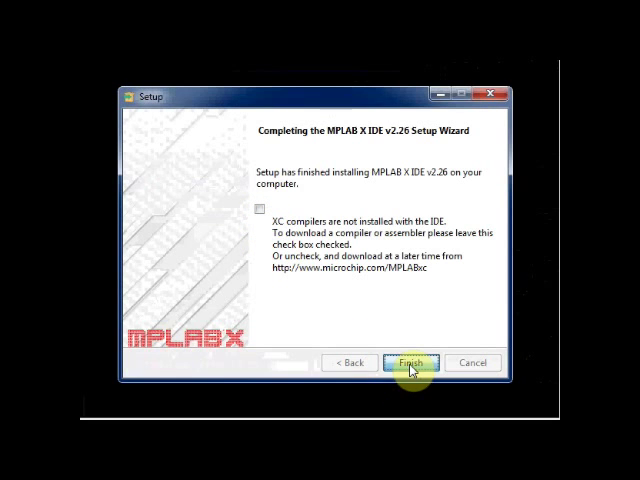
{"action": "left_click", "coordinate": [411, 362]}
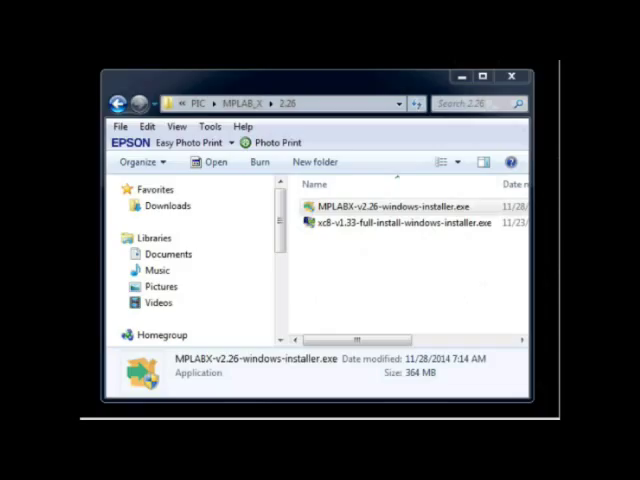
- Launch the xc8-v1.33 installer, accept the license, and choose a local install in the default folder
{"action": "left_click", "coordinate": [410, 222]}
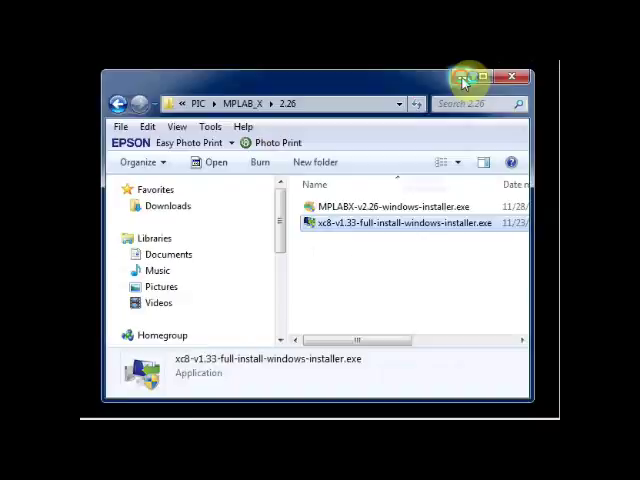
{"action": "double_click", "coordinate": [415, 223]}
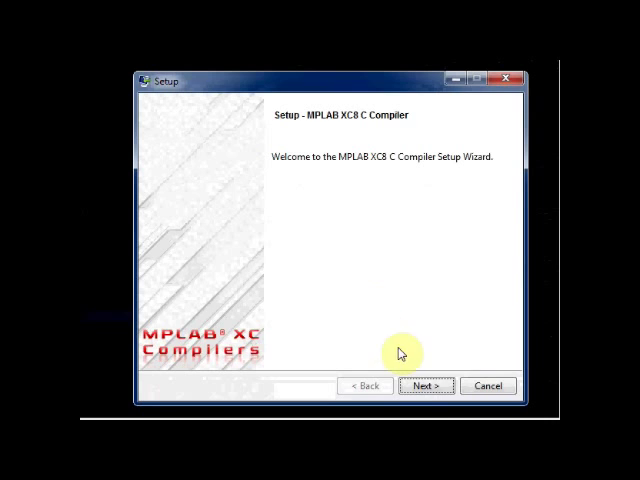
{"action": "left_click", "coordinate": [424, 386]}
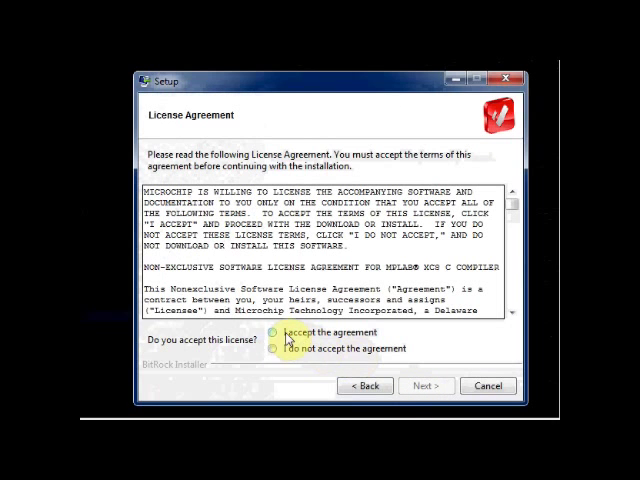
{"action": "left_click", "coordinate": [425, 385]}
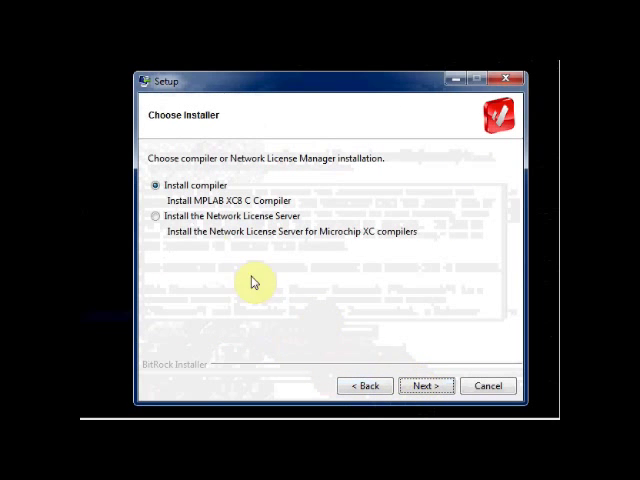
{"action": "left_click", "coordinate": [425, 385]}
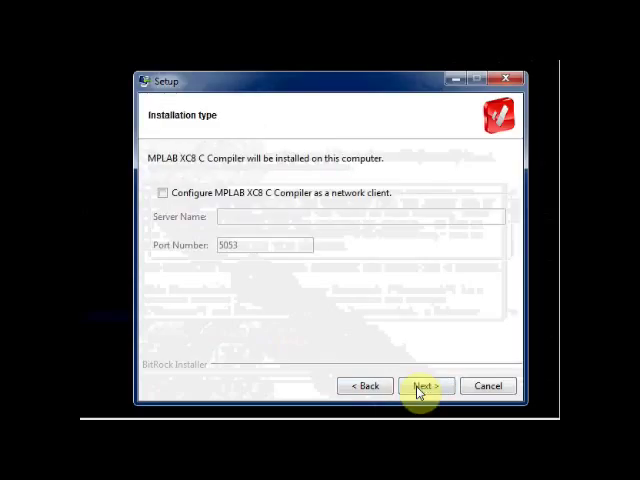
{"action": "left_click", "coordinate": [424, 386]}
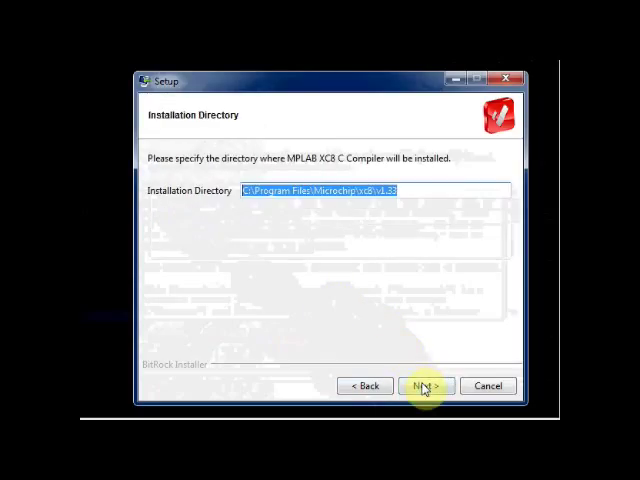
{"action": "left_click", "coordinate": [425, 386]}
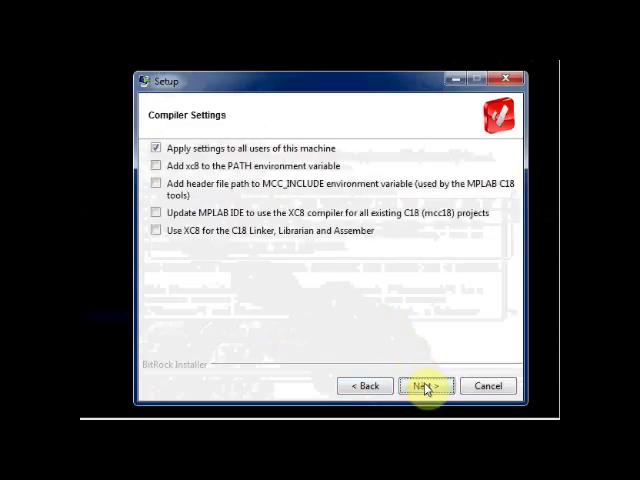
- Enable all compiler settings, install XC8 with the free license, and finish the wizard
{"action": "left_click", "coordinate": [157, 166]}
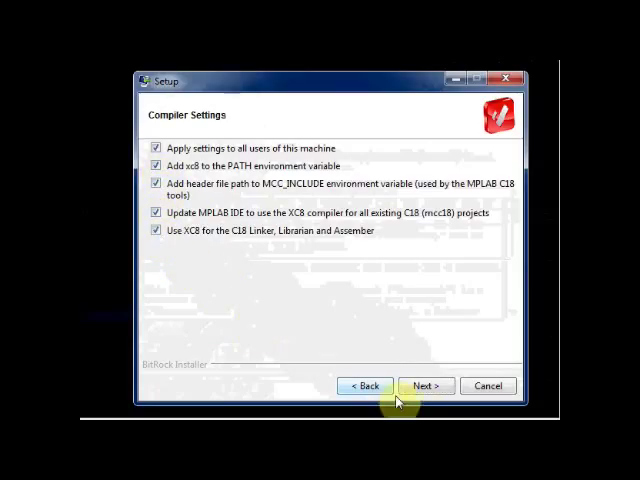
{"action": "left_click", "coordinate": [424, 385]}
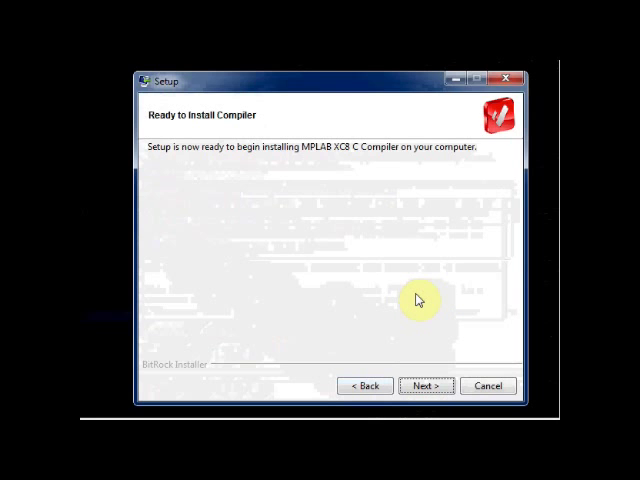
{"action": "left_click", "coordinate": [425, 385]}
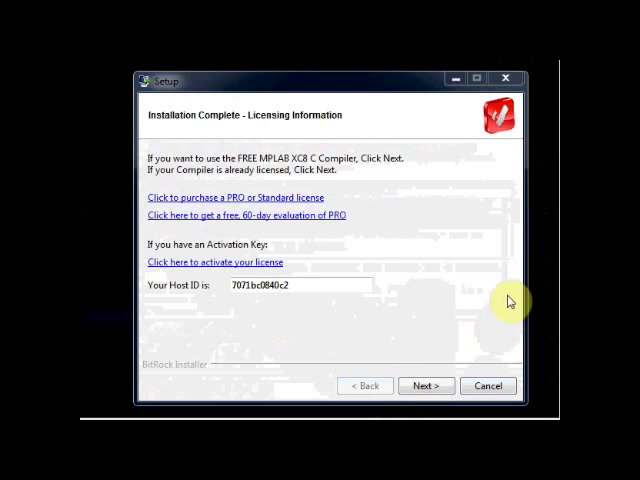
{"action": "mouse_move", "coordinate": [298, 303]}
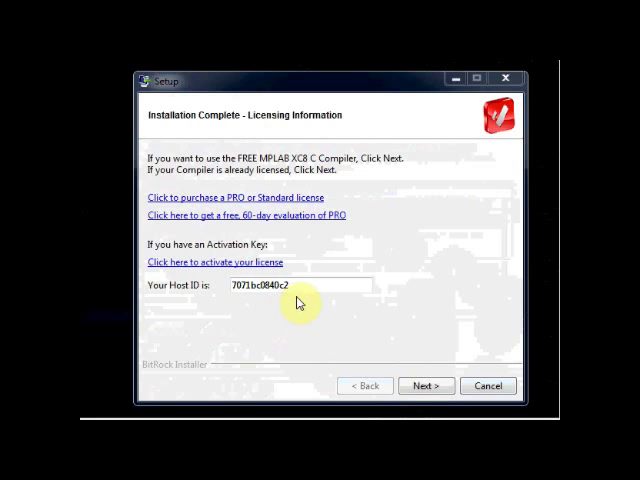
{"action": "left_click", "coordinate": [426, 386]}
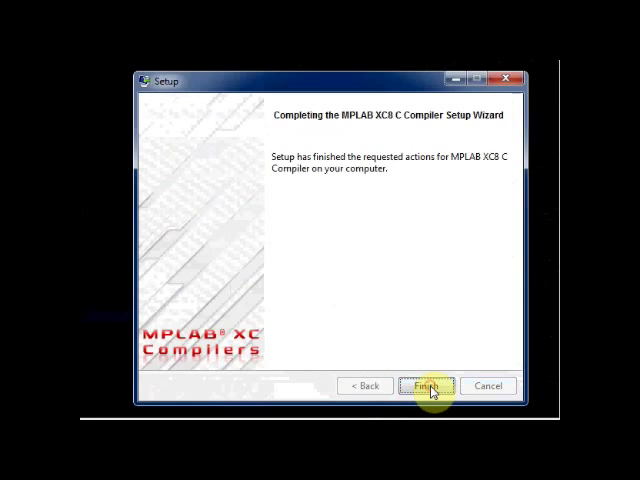
{"action": "left_click", "coordinate": [427, 386]}
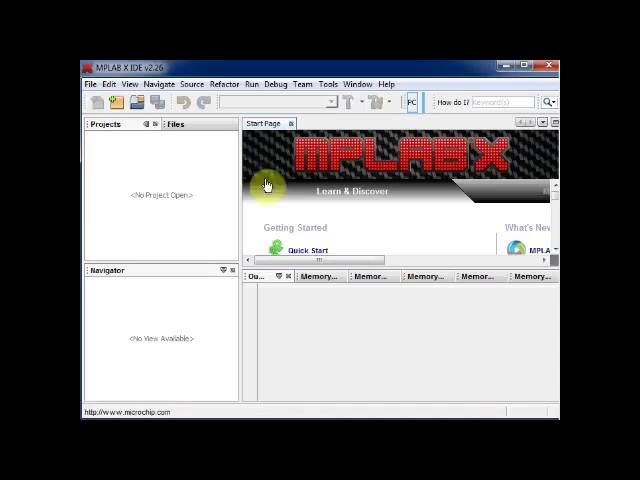
{"action": "mouse_move", "coordinate": [178, 174]}
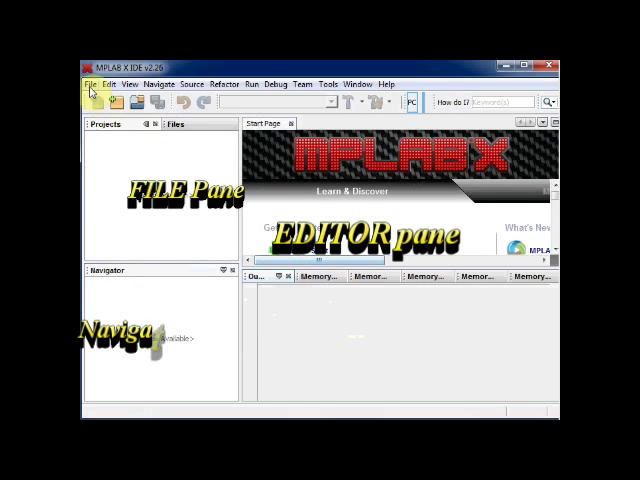
- Open the New Project wizard from the File menu
{"action": "left_click", "coordinate": [94, 83]}
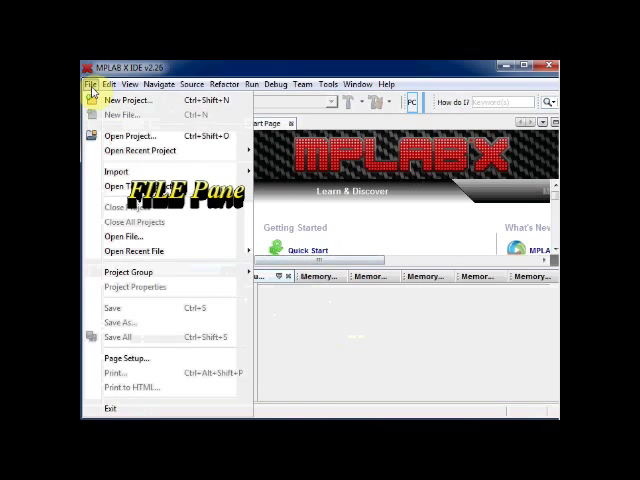
{"action": "left_click", "coordinate": [128, 100]}
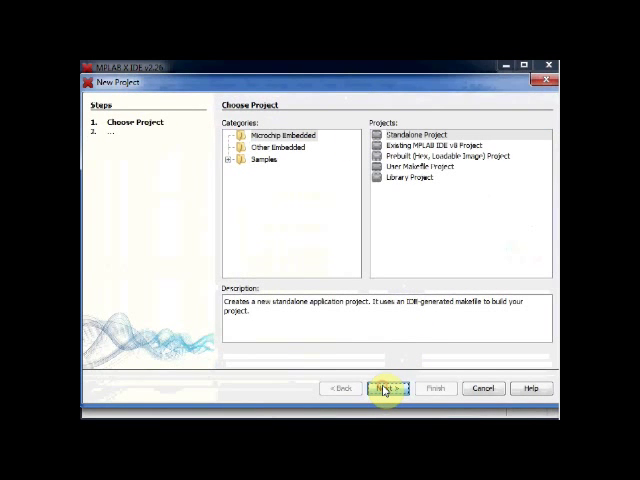
- Create standalone project LedBlink for PIC16F877A with PICkit2 and XC8 in G:\PIC\projects
{"action": "left_click", "coordinate": [386, 388]}
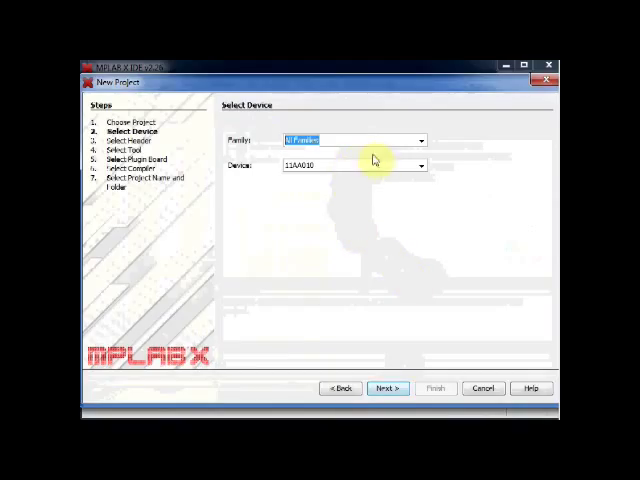
{"action": "left_click", "coordinate": [348, 165]}
{"action": "type", "text": "PIC16F877A"}
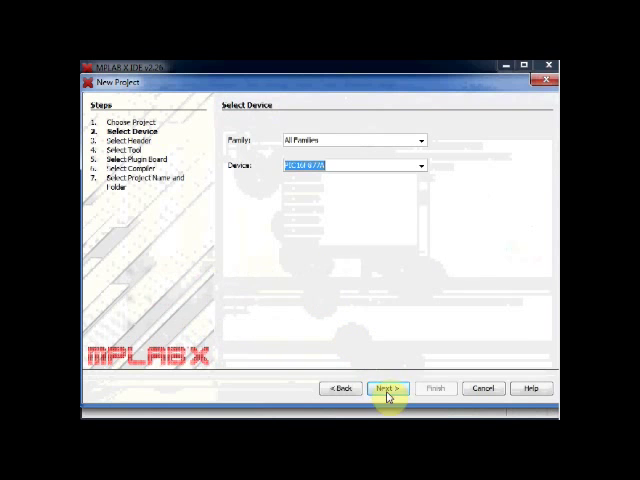
{"action": "left_click", "coordinate": [386, 388]}
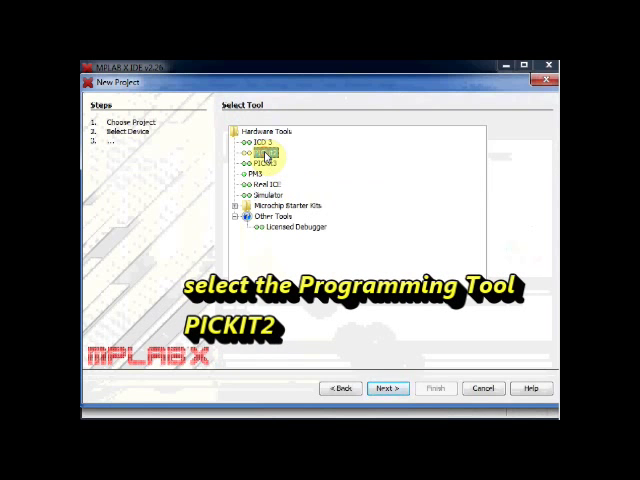
{"action": "left_click", "coordinate": [386, 388]}
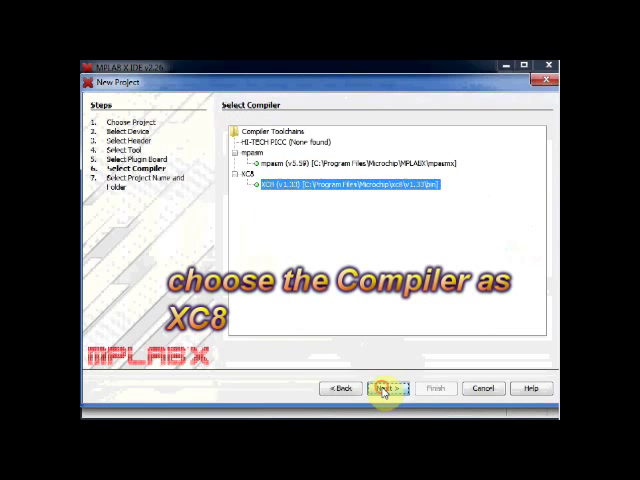
{"action": "left_click", "coordinate": [379, 388]}
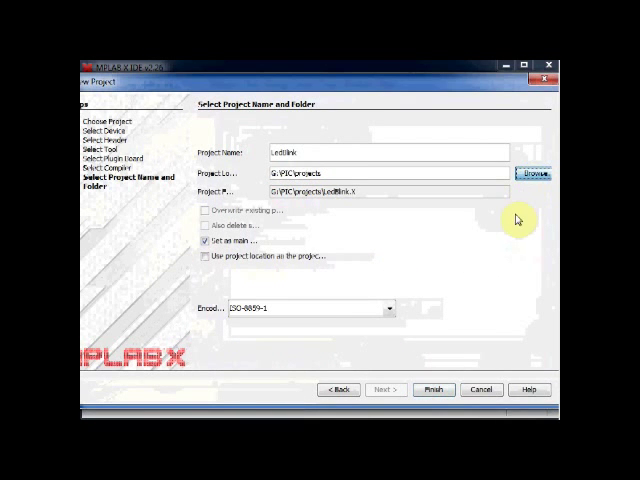
{"action": "left_click", "coordinate": [537, 171]}
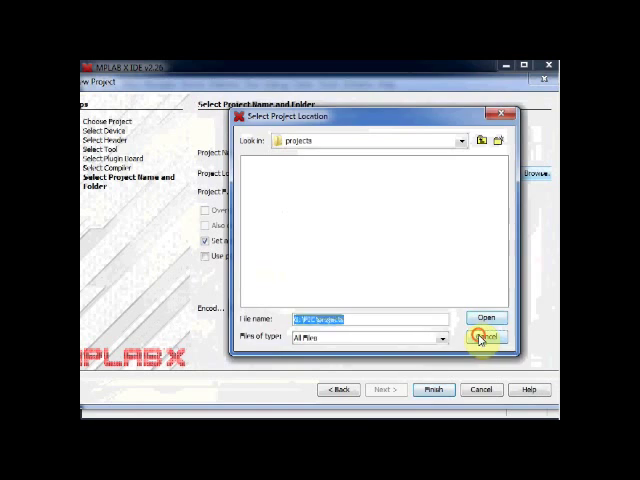
{"action": "left_click", "coordinate": [484, 336]}
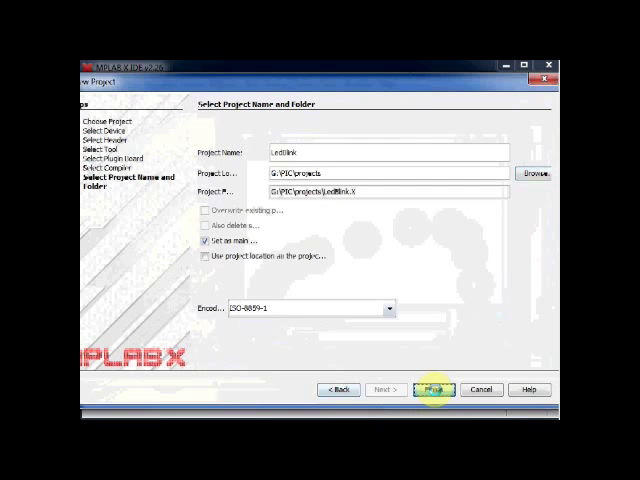
{"action": "left_click", "coordinate": [435, 389]}
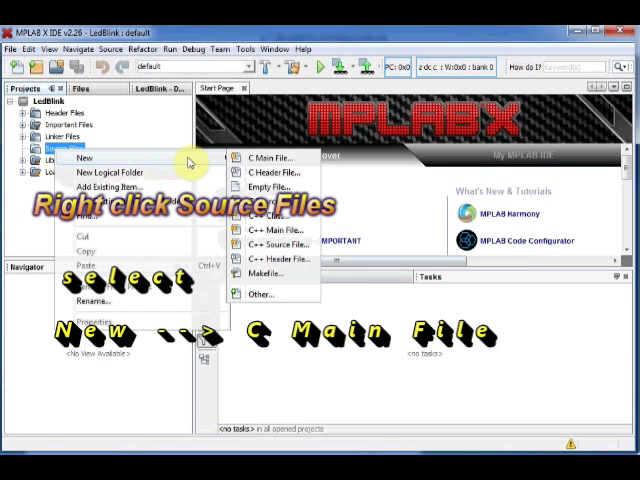
- Add a C main file named LedBlink with extension c under Source Files
{"action": "left_click", "coordinate": [268, 157]}
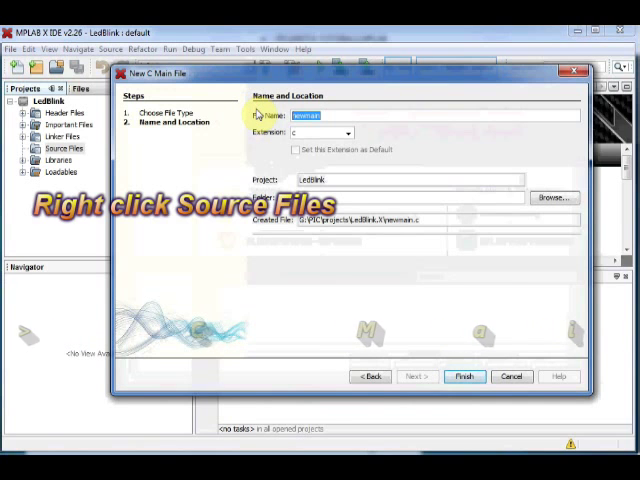
{"action": "type", "text": "LedBlink"}
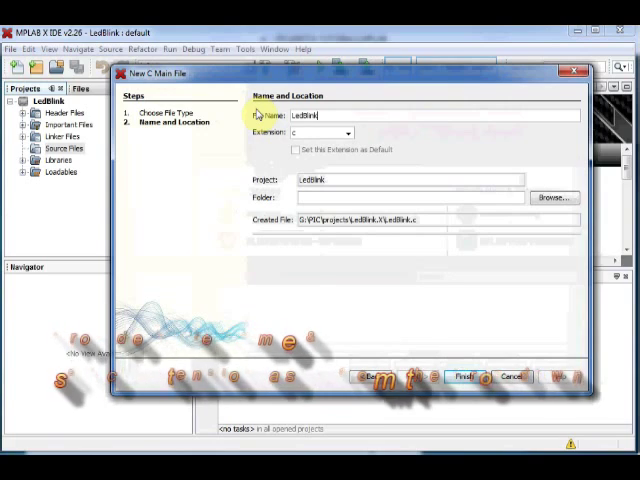
{"action": "left_click", "coordinate": [352, 133]}
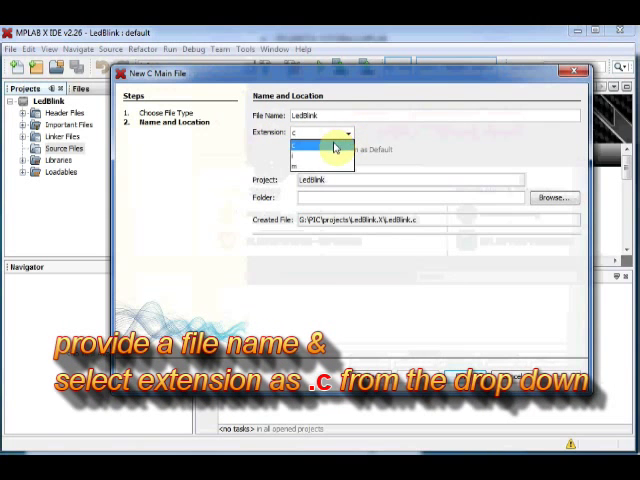
{"action": "left_click", "coordinate": [320, 146]}
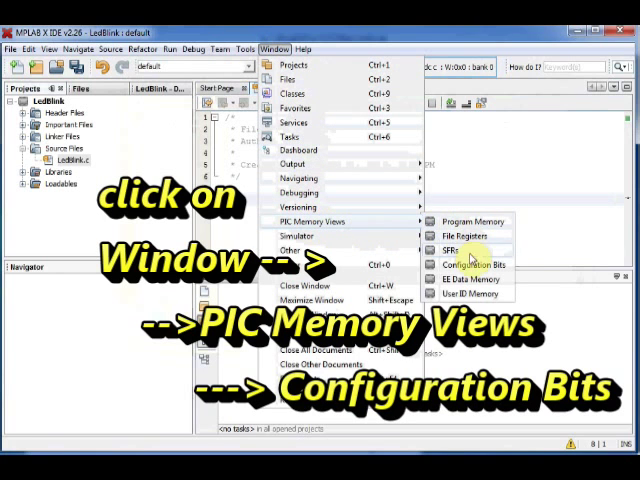
- In Configuration Bits, set LVP to OFF and generate the config source code to output
{"action": "left_click", "coordinate": [472, 264]}
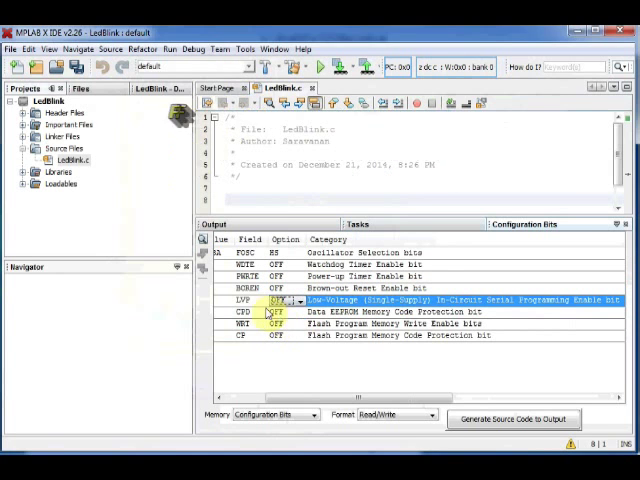
{"action": "left_click", "coordinate": [513, 419]}
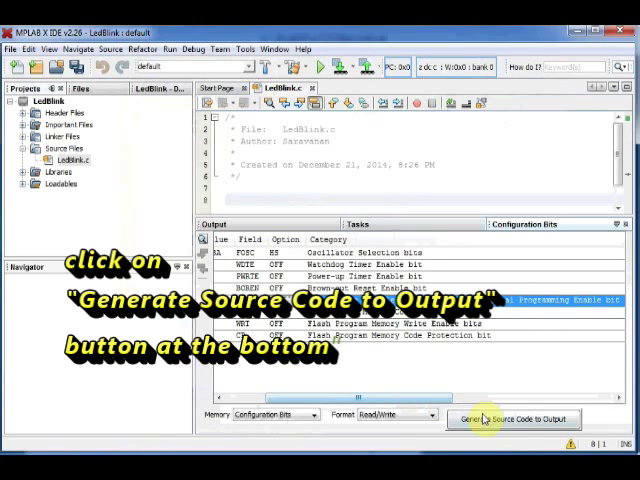
{"action": "left_click", "coordinate": [513, 419]}
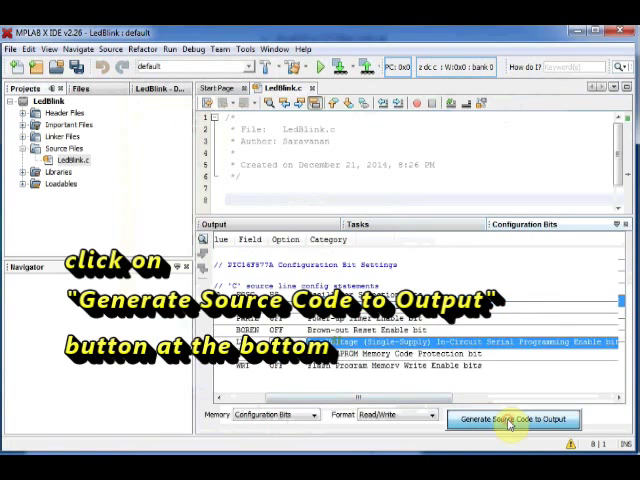
{"action": "left_click", "coordinate": [513, 418]}
{"action": "type", "text": "#define"}
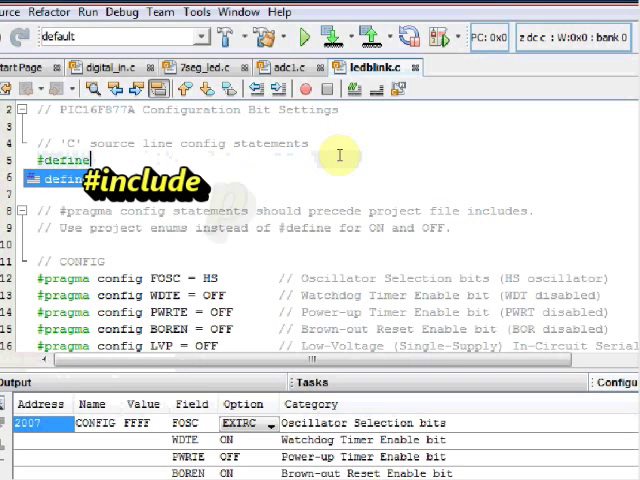
- Type the #define _XTAL_FREQ crystal-frequency line above #include <xc.h>
{"action": "type", "text": "_x"}
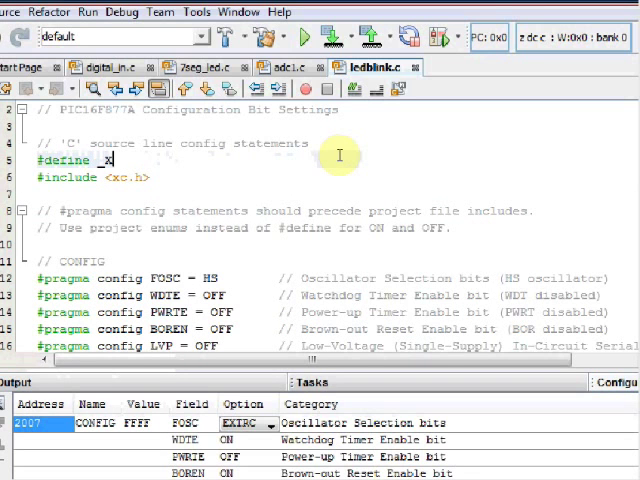
{"action": "type", "text": "TAL"}
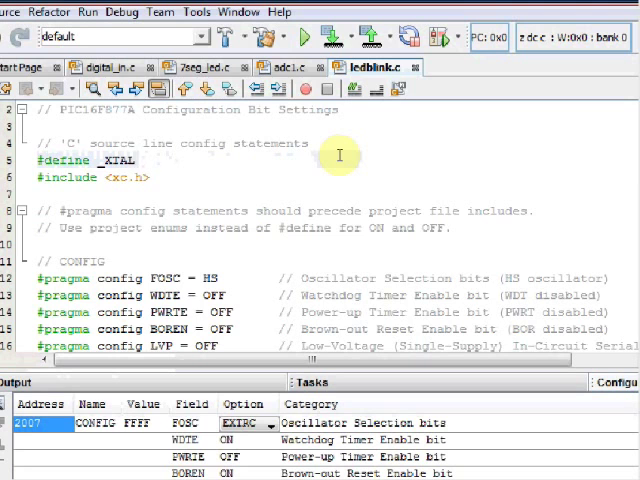
{"action": "type", "text": "_FREQ 2"}
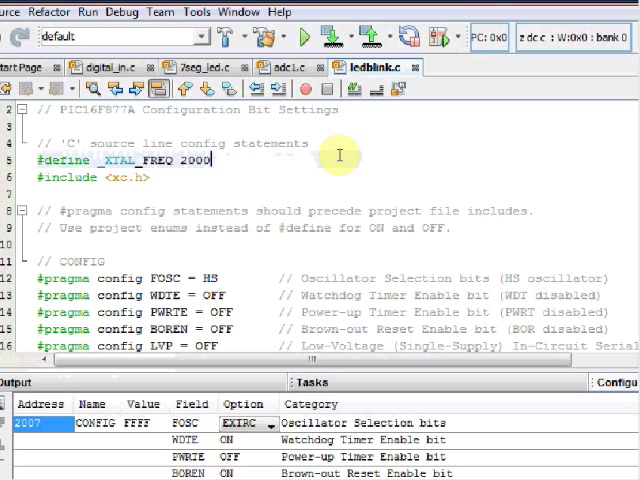
{"action": "type", "text": "0000"}
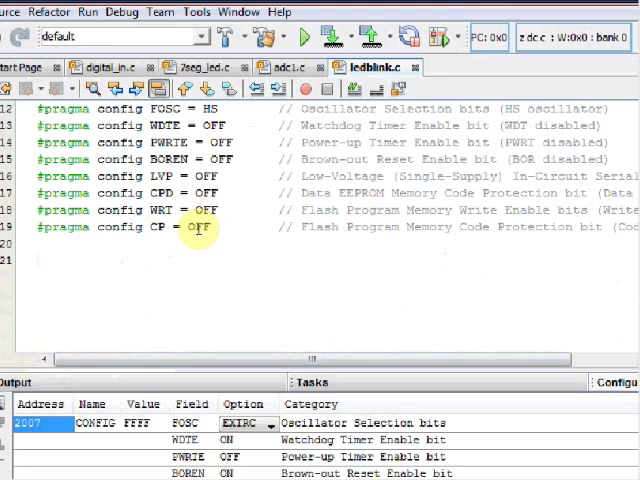
- Type void main () with opening and closing braces below the #pragma config lines
{"action": "type", "text": "main"}
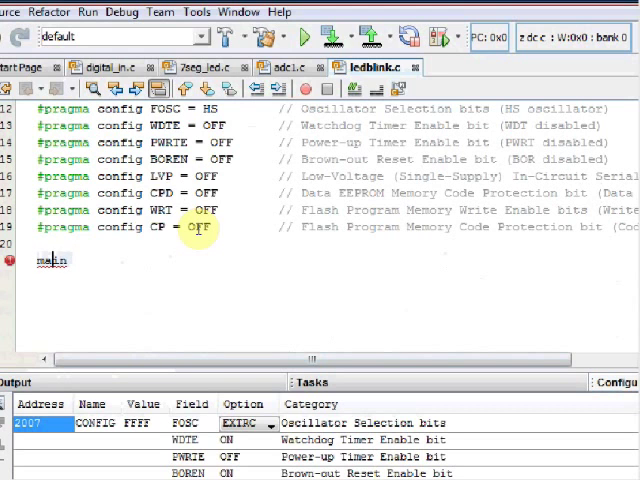
{"action": "type", "text": "void"}
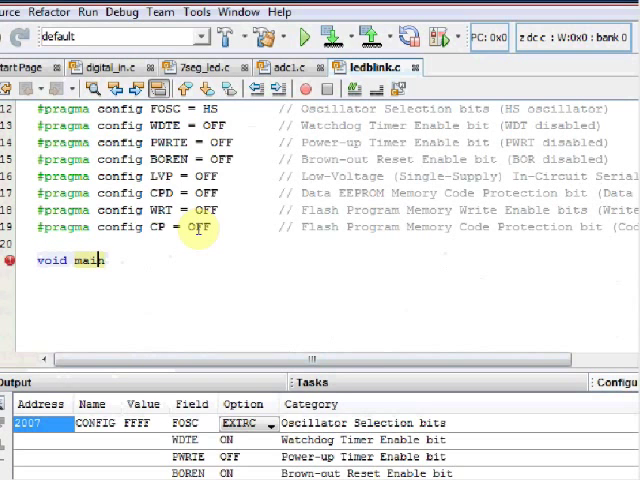
{"action": "type", "text": "()"}
{"action": "type", "text": "{"}
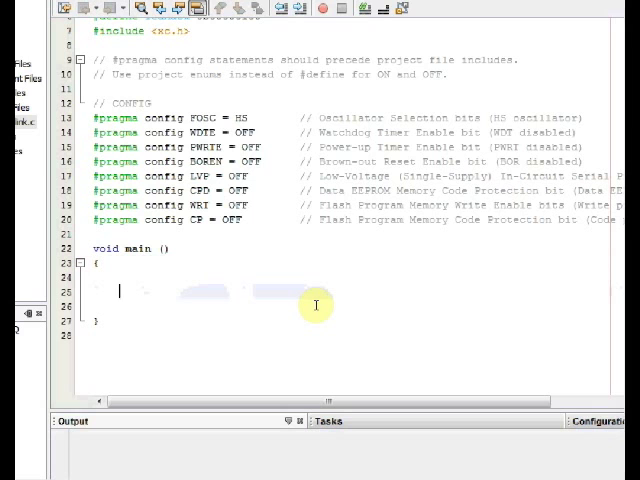
- Inside main, type TRISB = 0b00000000; and PORTB = 0b00000000; on separate lines
{"action": "type", "text": "TRISB ="}
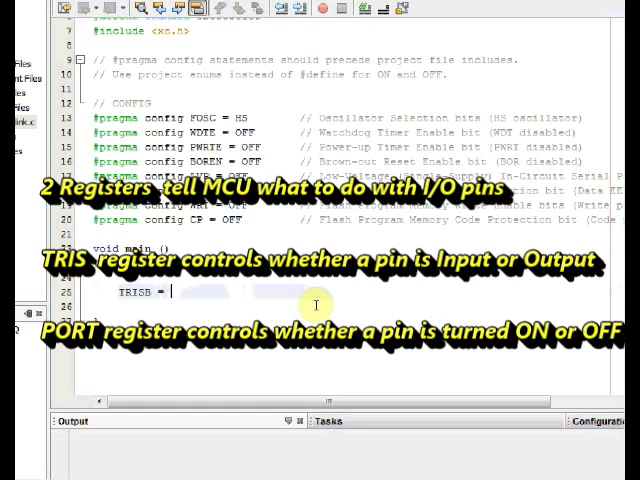
{"action": "type", "text": "0b"}
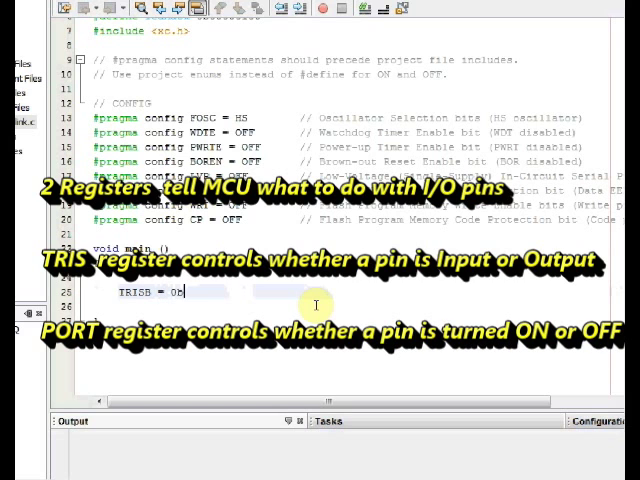
{"action": "type", "text": "0000"}
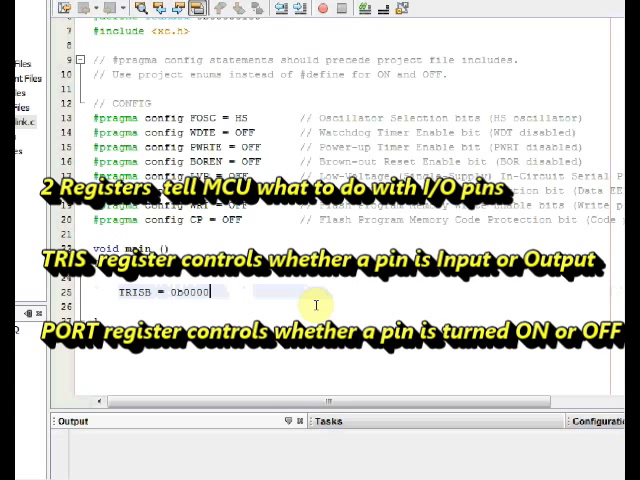
{"action": "type", "text": "0000;"}
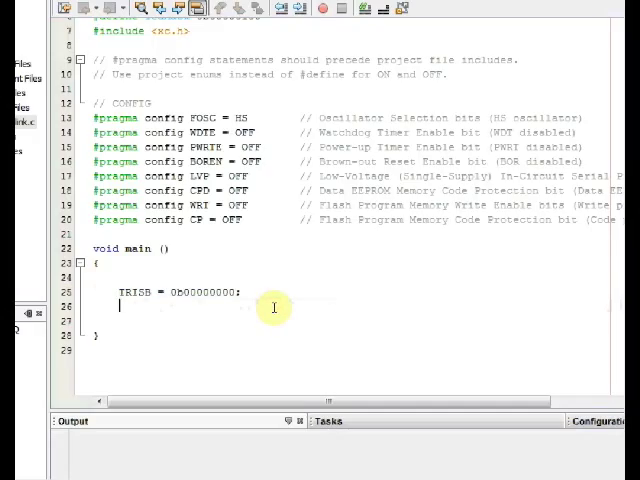
{"action": "type", "text": "PORTB = 0b0000"}
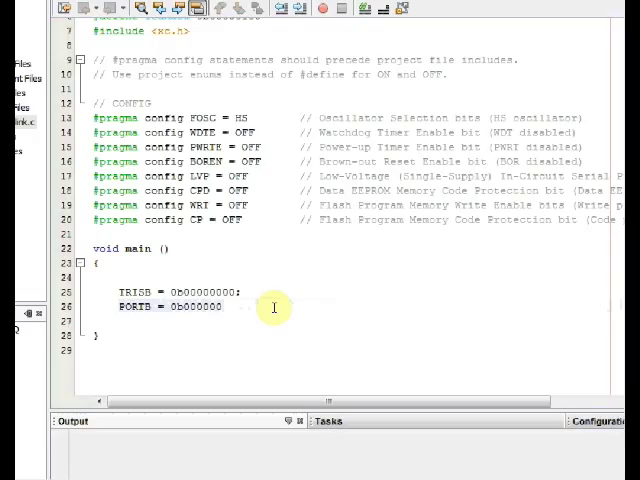
{"action": "type", "text": "00"}
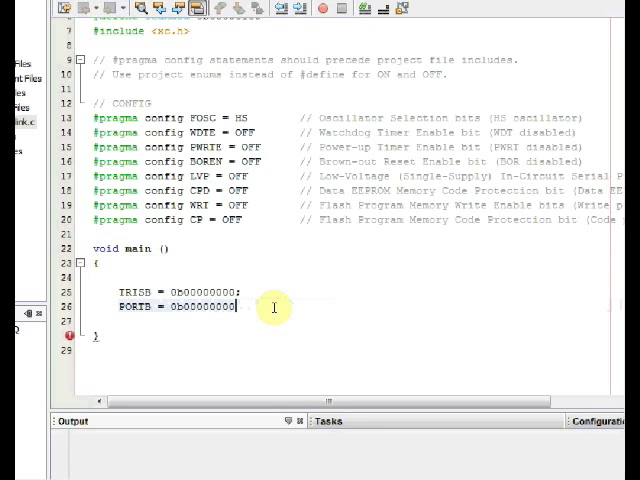
{"action": "type", "text": ";"}
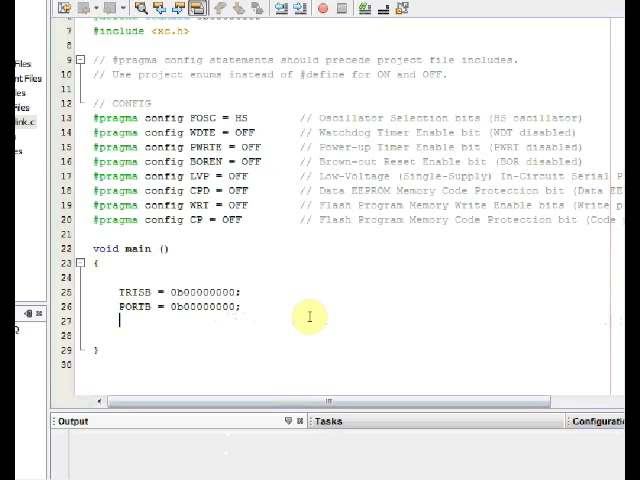
- Inside while(1), write PORTB = 0b00000001; followed by __delay_ms(1000);
{"action": "key", "text": "enter"}
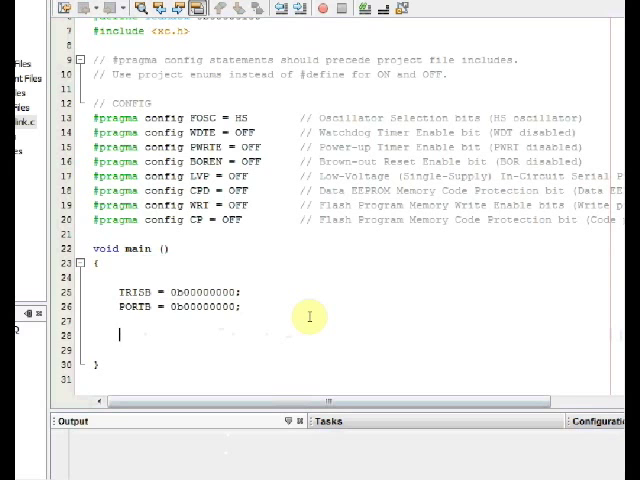
{"action": "type", "text": "while (1"}
{"action": "type", "text": "{"}
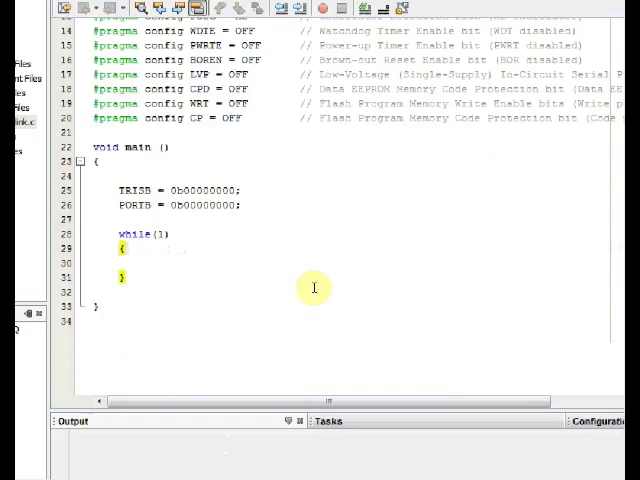
{"action": "type", "text": "E"}
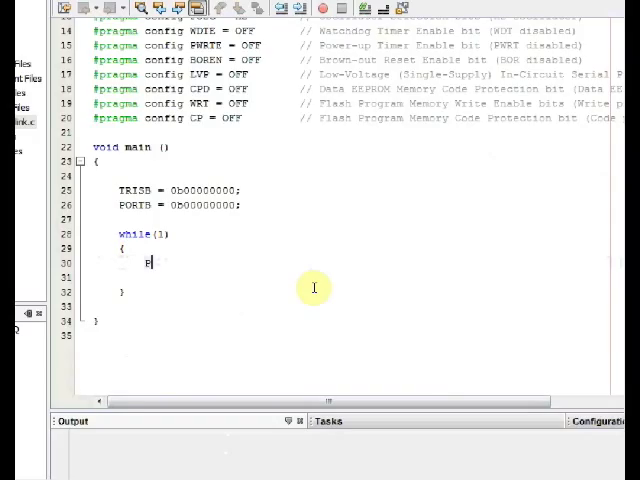
{"action": "type", "text": "ORTB"}
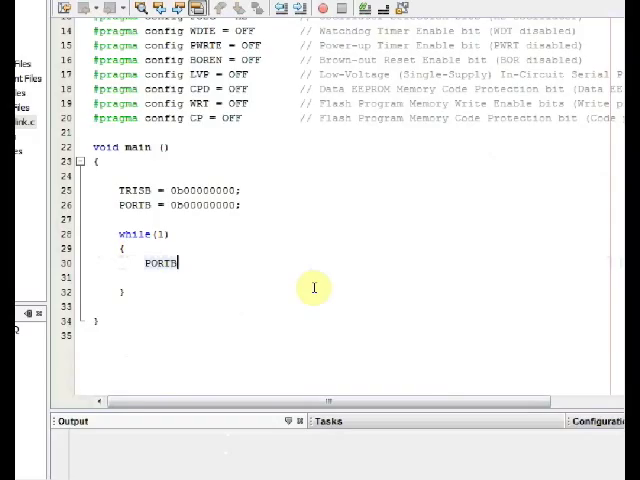
{"action": "type", "text": "= 0b"}
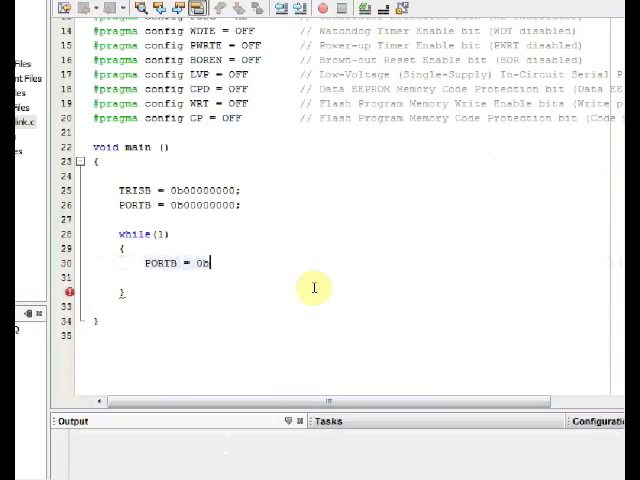
{"action": "type", "text": "00"}
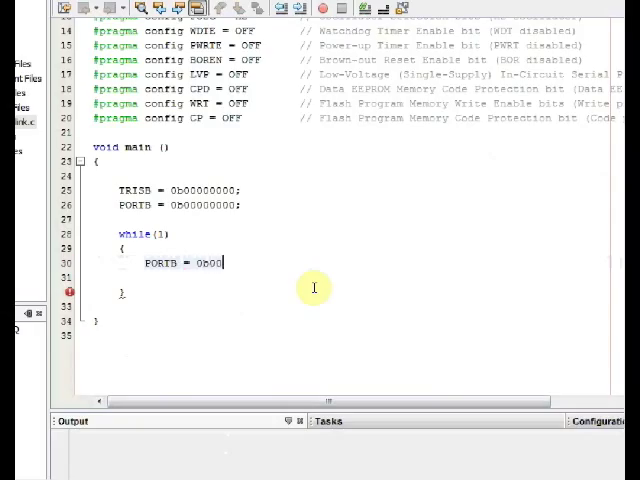
{"action": "type", "text": "000001;"}
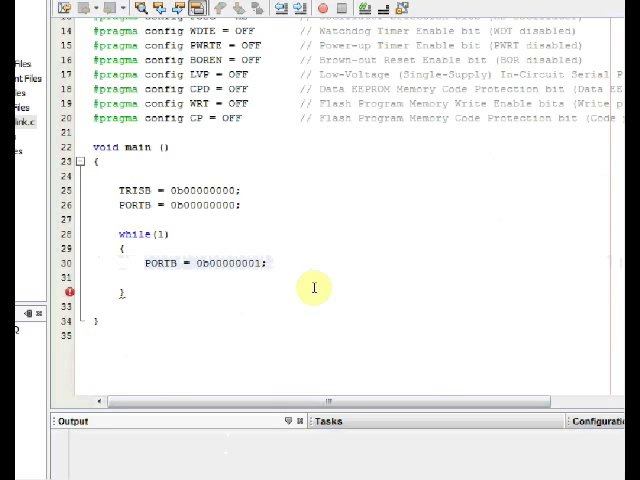
{"action": "left_click", "coordinate": [262, 263]}
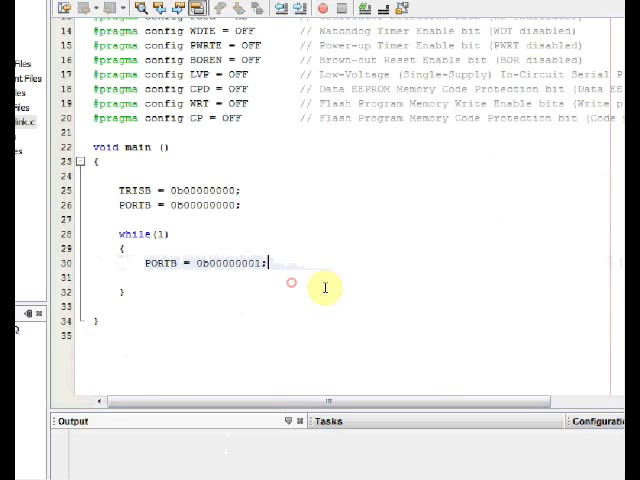
{"action": "key", "text": "enter"}
{"action": "type", "text": "__delay_ms(1000);"}
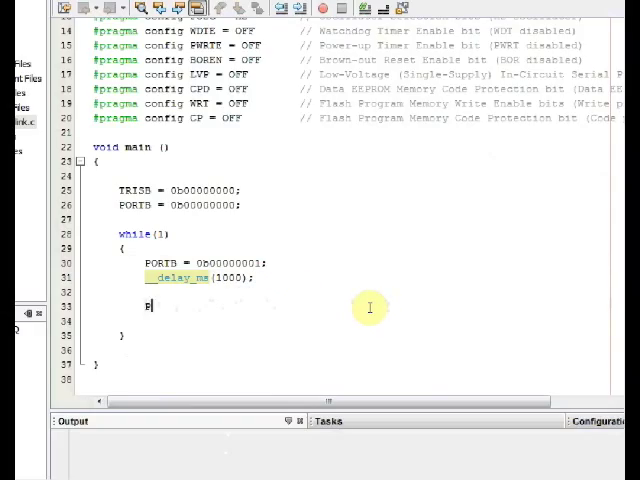
- Add PORTB = 0b00000000; and a second __delay_ms(1000); below the first delay
{"action": "type", "text": "PORTB ="}
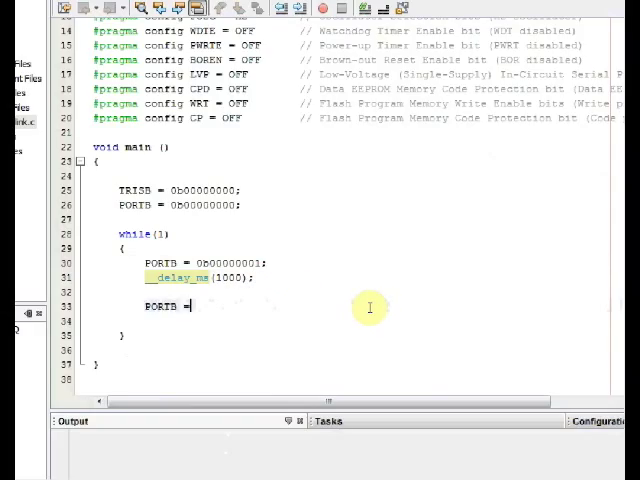
{"action": "type", "text": "0"}
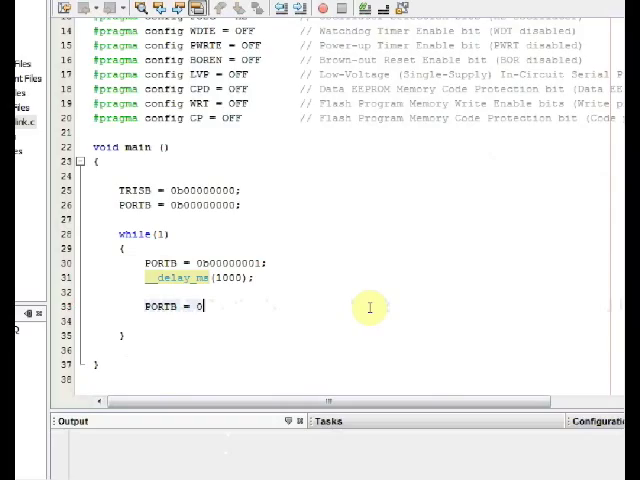
{"action": "type", "text": "b00000000;"}
{"action": "left_click", "coordinate": [356, 321]}
{"action": "type", "text": "__delay_ms(1000);"}
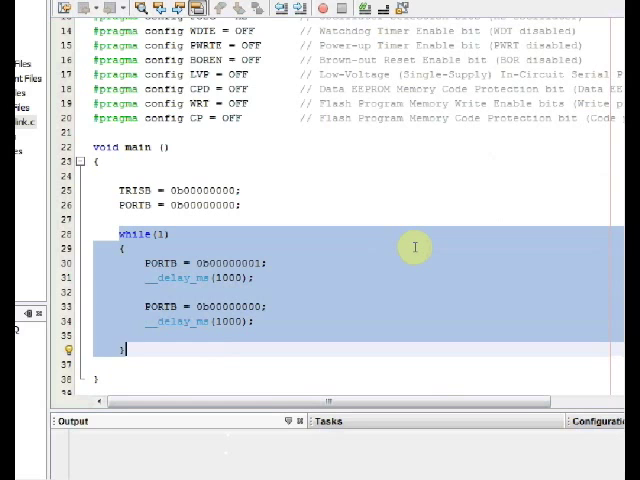
{"action": "scroll", "scroll_direction": "down", "scroll_amount": 3}
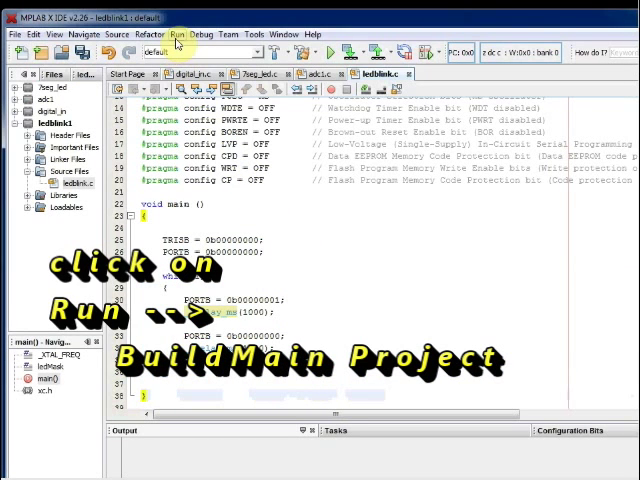
- Build the ledblink1 project, then program and run it on the PICkit 2 target
{"action": "left_click", "coordinate": [176, 35]}
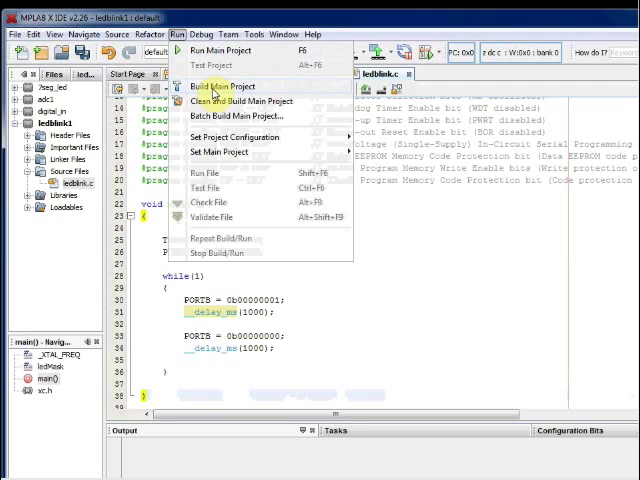
{"action": "left_click", "coordinate": [221, 86]}
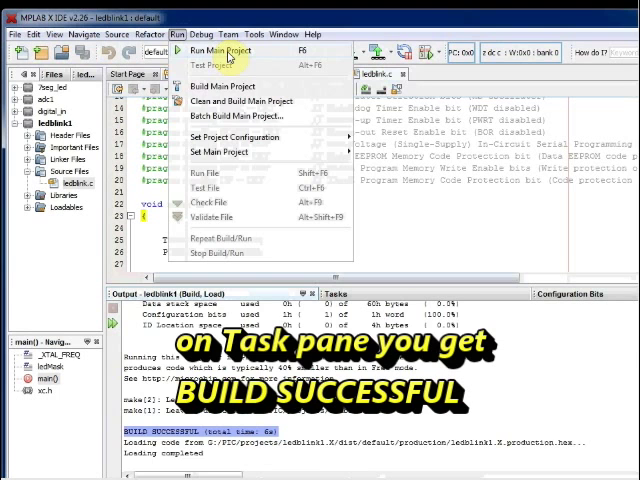
{"action": "left_click", "coordinate": [216, 50]}
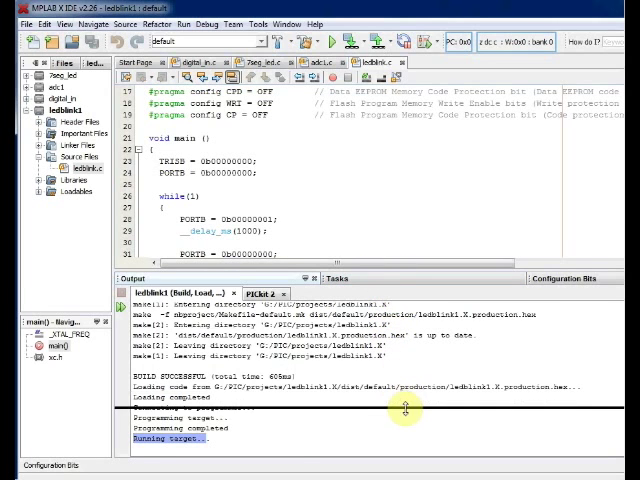
- Add #define ledMask 0b00000001 directly below the _XTAL_FREQ define
{"action": "left_click_drag", "start_coordinate": [405, 270], "coordinate": [405, 415]}
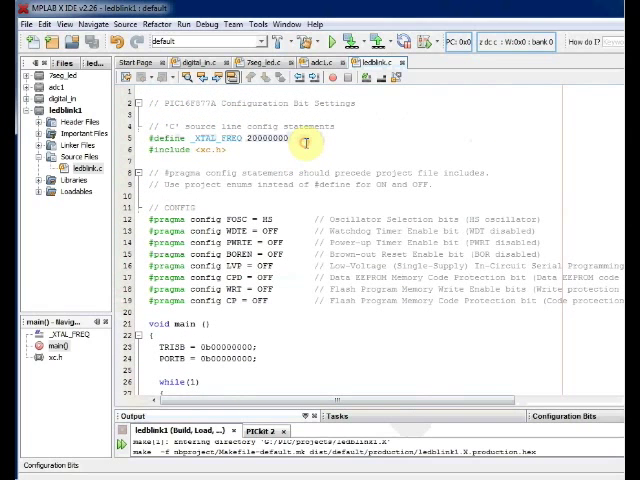
{"action": "key", "text": "enter"}
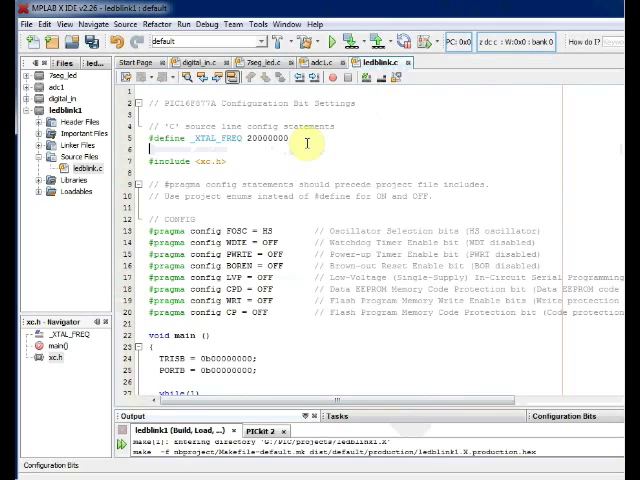
{"action": "type", "text": "#"}
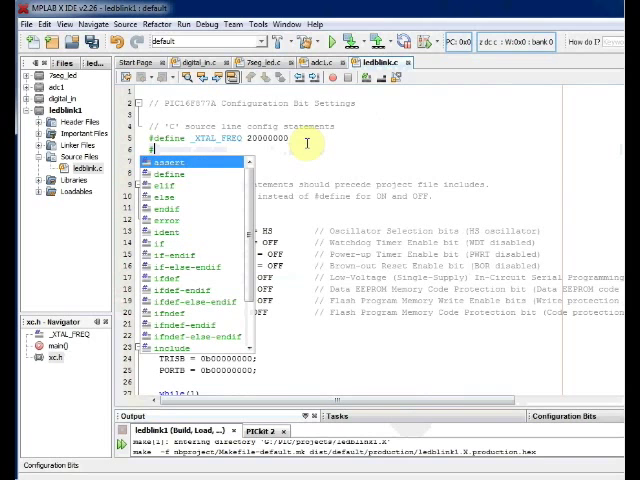
{"action": "type", "text": "define"}
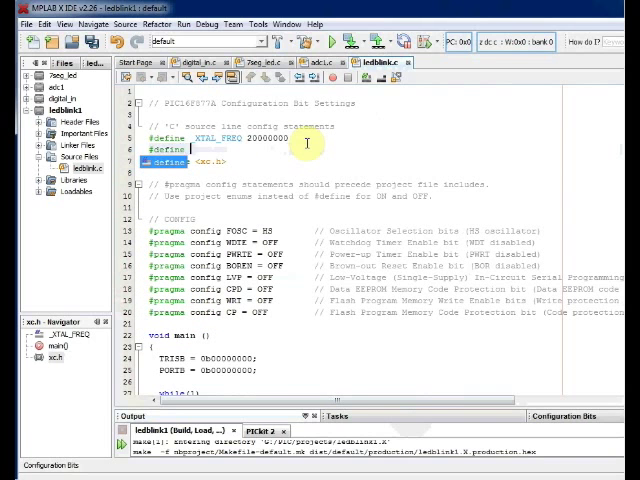
{"action": "type", "text": "led"}
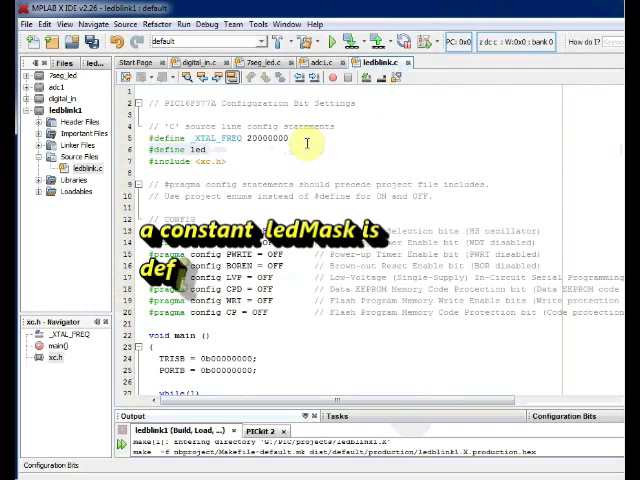
{"action": "type", "text": "ledMask 0"}
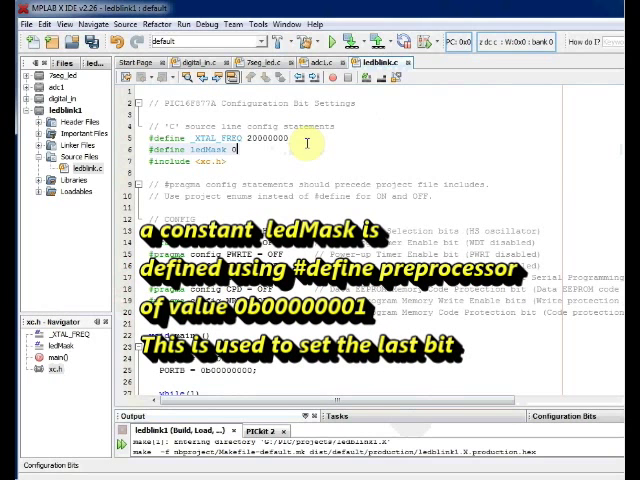
{"action": "type", "text": "b00000001"}
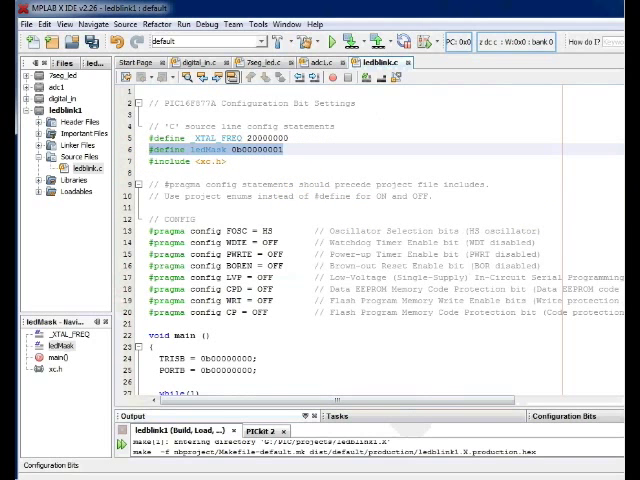
{"action": "scroll", "scroll_direction": "down", "scroll_amount": 3}
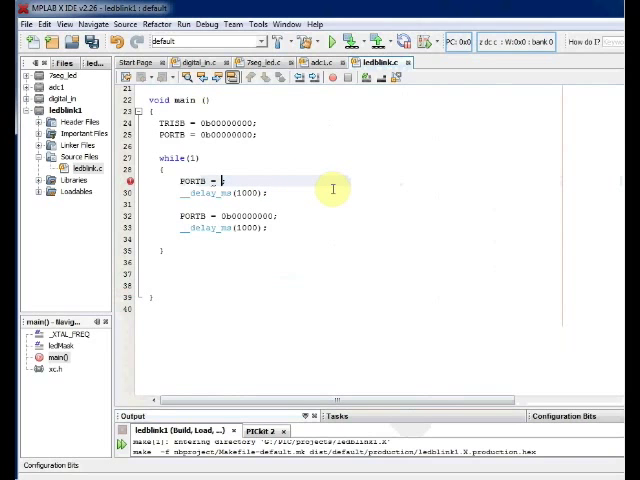
- Replace the fixed PORTB values with PORTB |= ledMask; and PORTB ^= ledMask;
{"action": "type", "text": "P0;"}
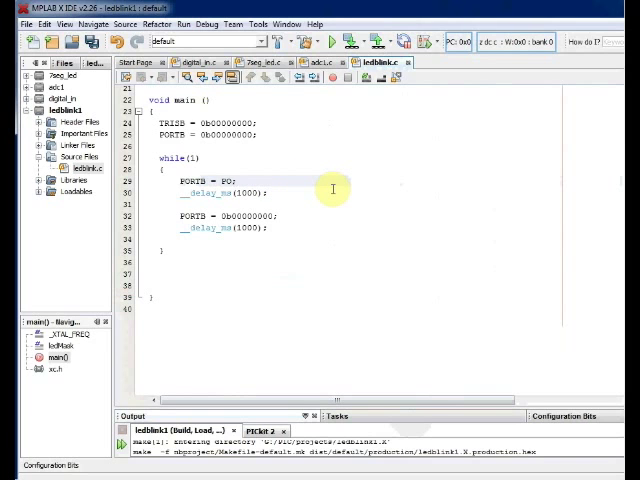
{"action": "type", "text": "PORTB |"}
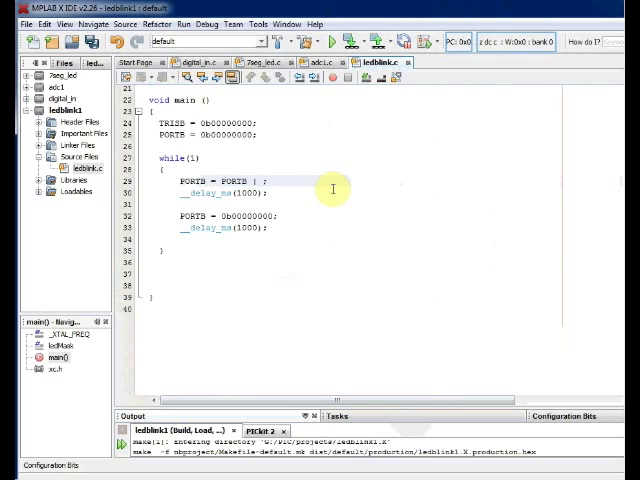
{"action": "type", "text": "ledMask"}
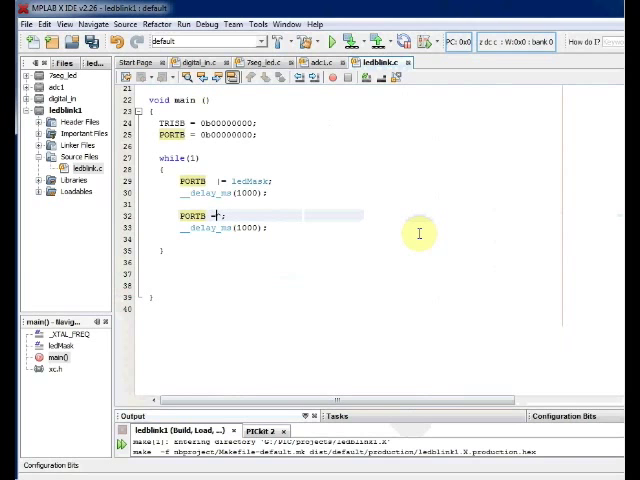
{"action": "type", "text": "PORTB ^"}
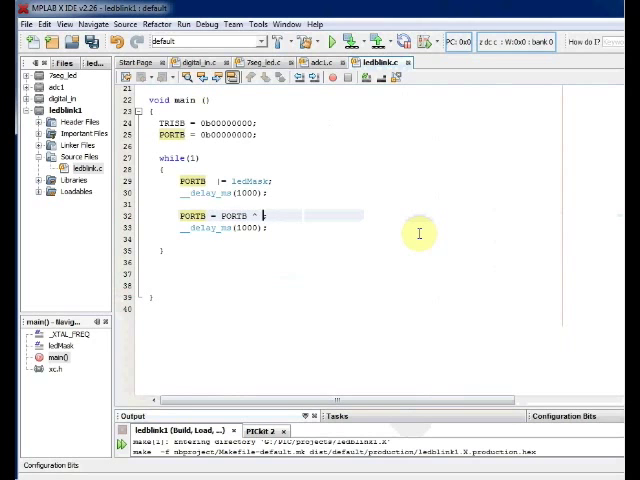
{"action": "type", "text": "ledMask;"}
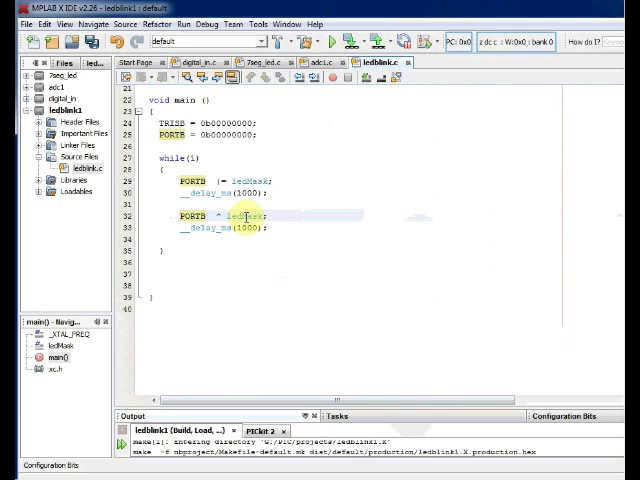
{"action": "mouse_move", "coordinate": [265, 247]}
{"action": "type", "text": "="}
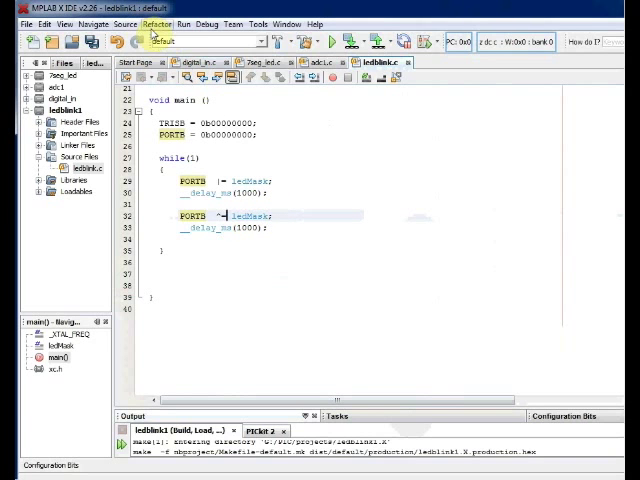
- Clean and rebuild ledblink1 with the updated ledMask loop code
{"action": "left_click", "coordinate": [184, 24]}
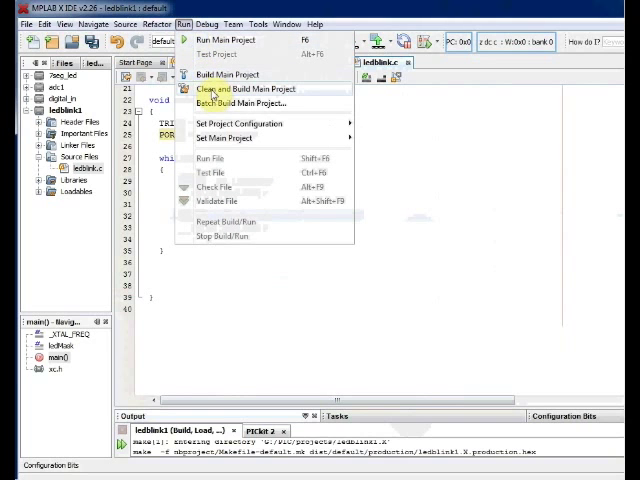
{"action": "left_click", "coordinate": [231, 89]}
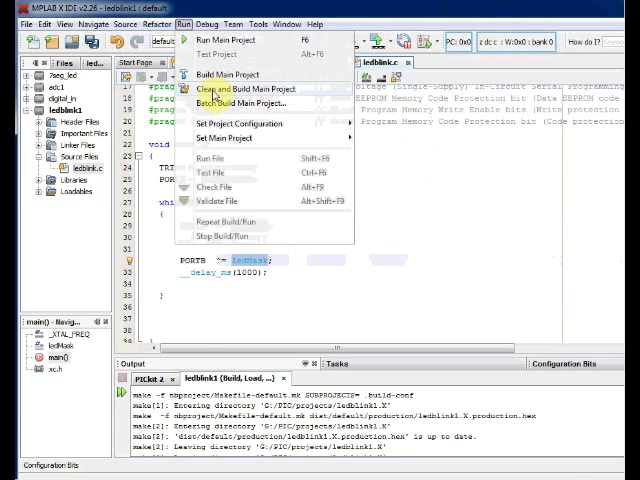
{"action": "left_click", "coordinate": [245, 89]}
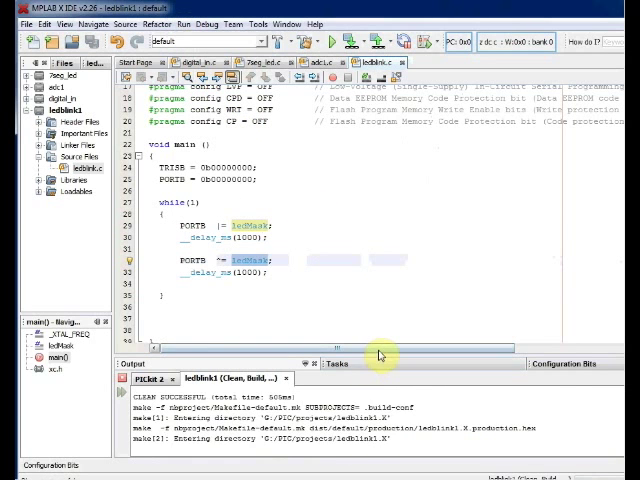